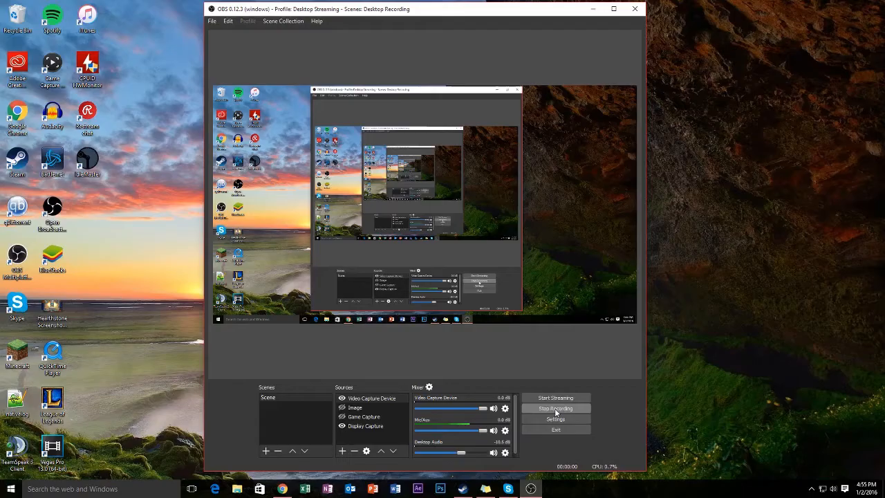
- Open OBS Settings to the Stream page showing a custom streaming server
click(555, 408)
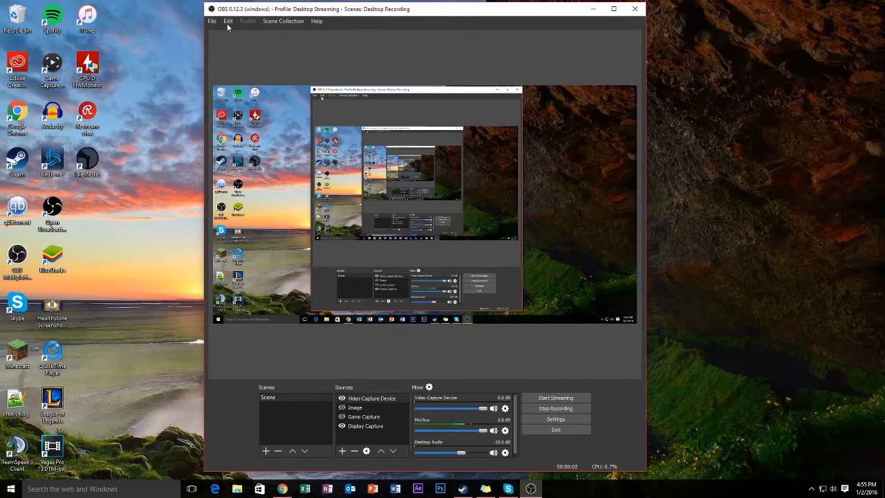
click(212, 21)
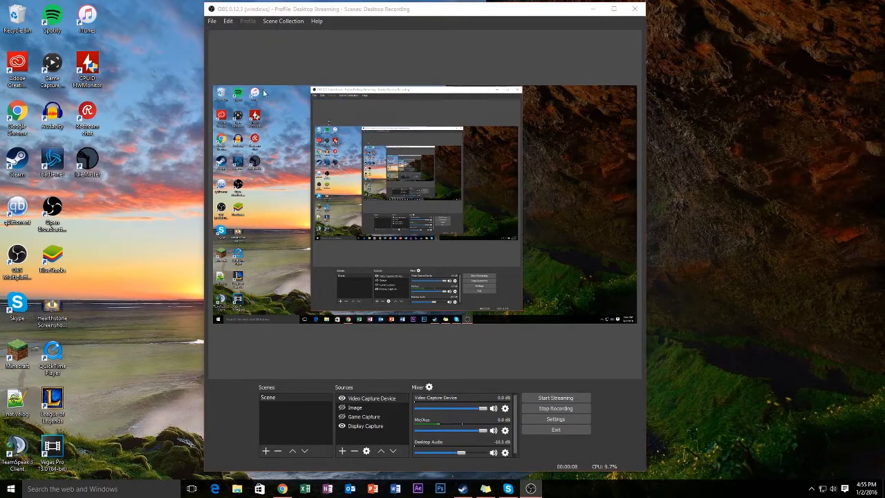
click(556, 419)
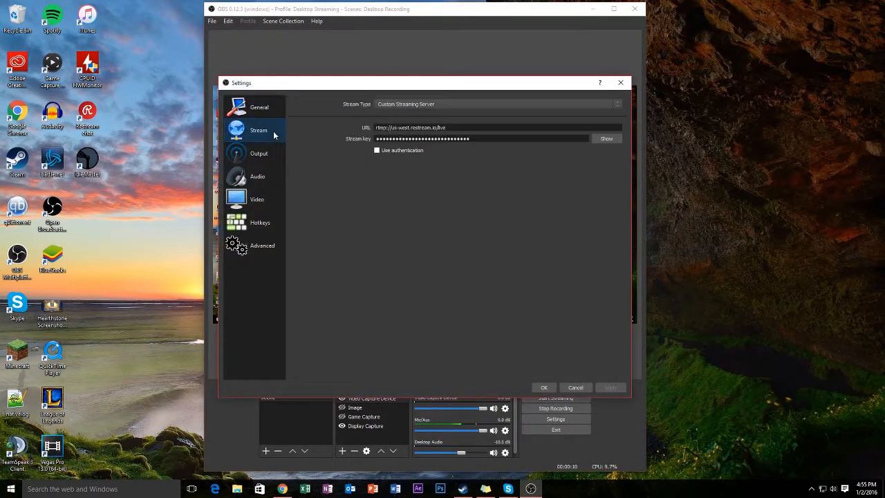
- Review output (3500 bitrate, 4000 buffer, veryfast preset), then audio at 44.1 kHz stereo
click(259, 152)
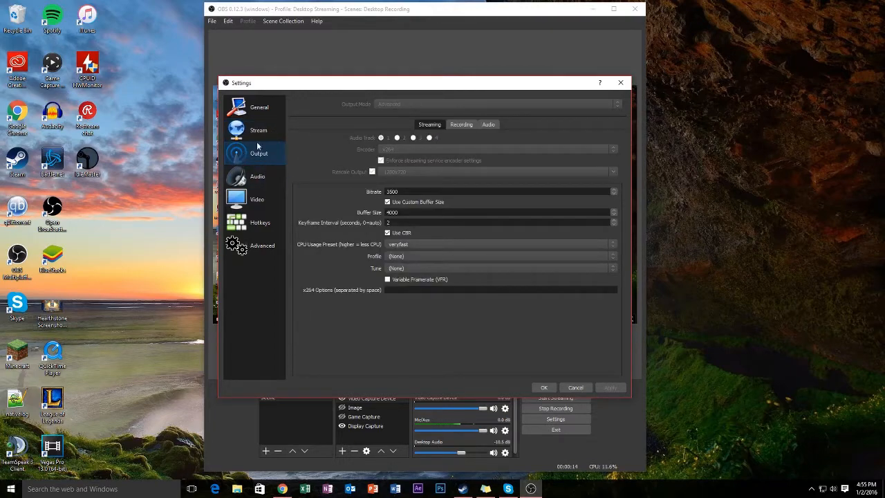
mouse_move(270, 163)
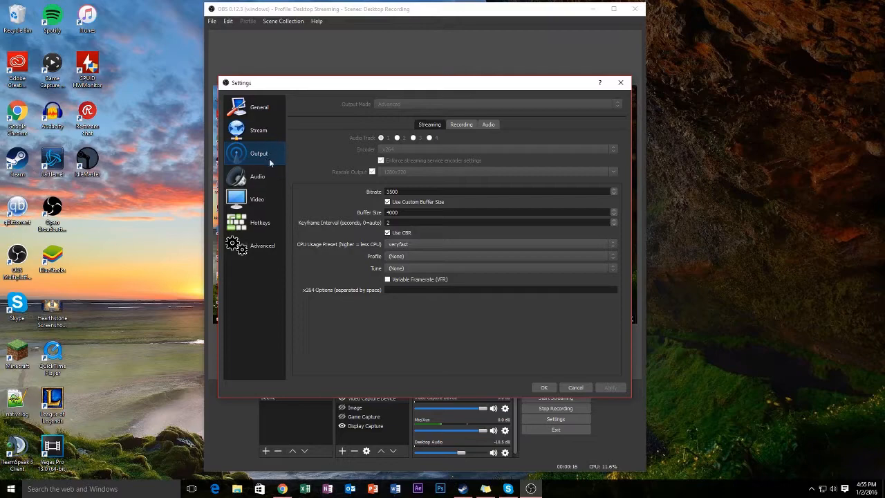
mouse_move(389, 173)
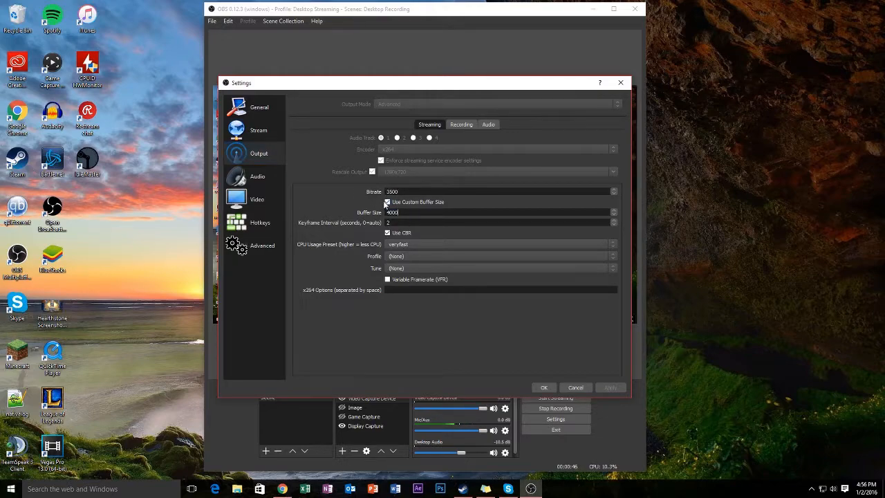
click(387, 202)
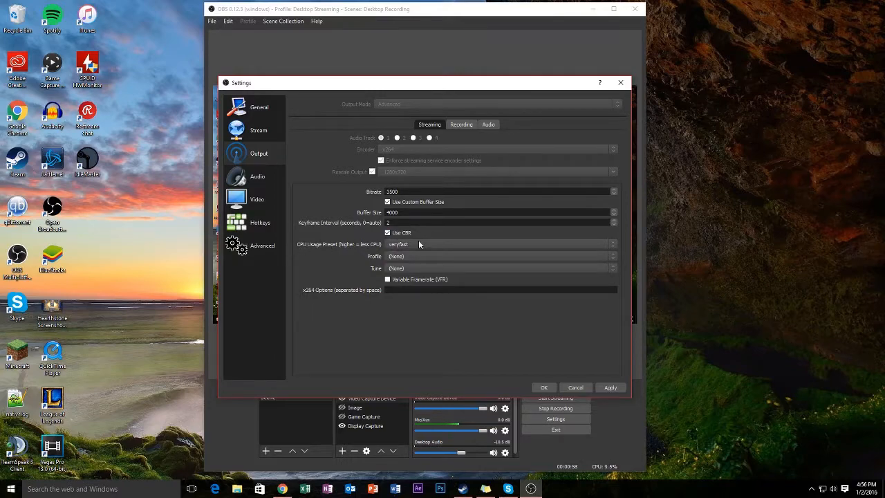
click(498, 244)
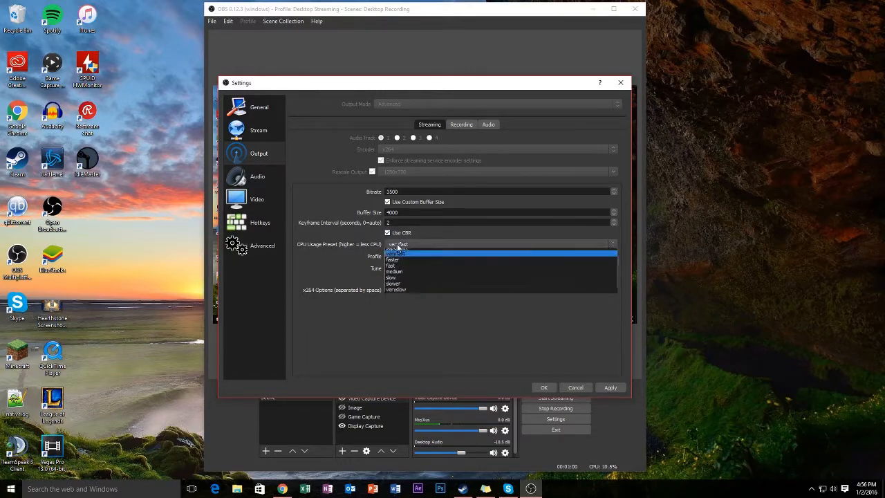
click(397, 251)
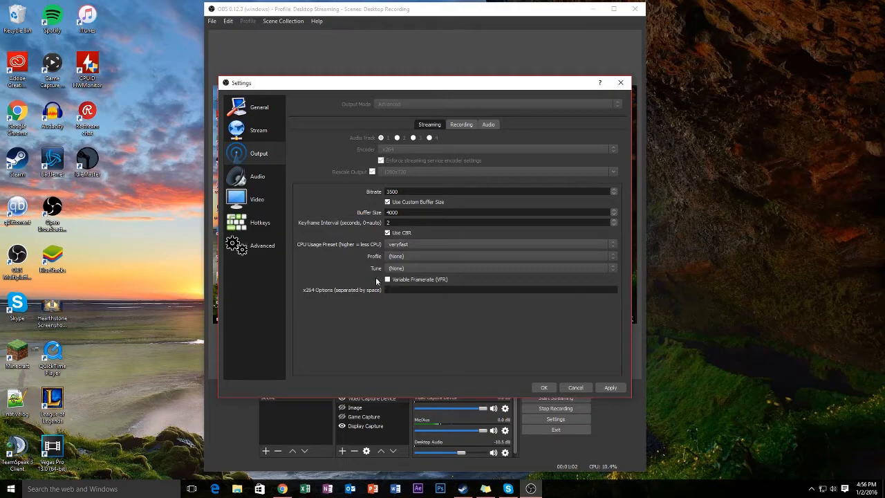
click(257, 176)
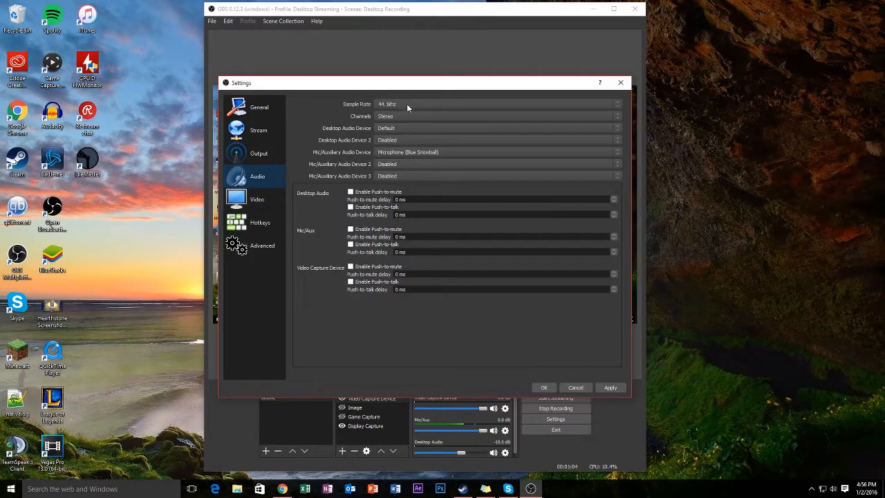
- Review video settings (1080p canvas scaled to 720p with Lanczos), then return to Output
click(256, 199)
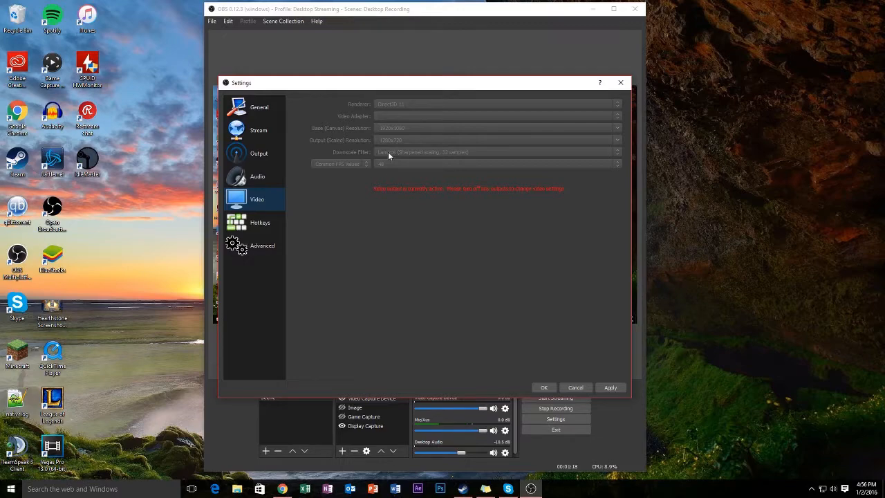
mouse_move(396, 159)
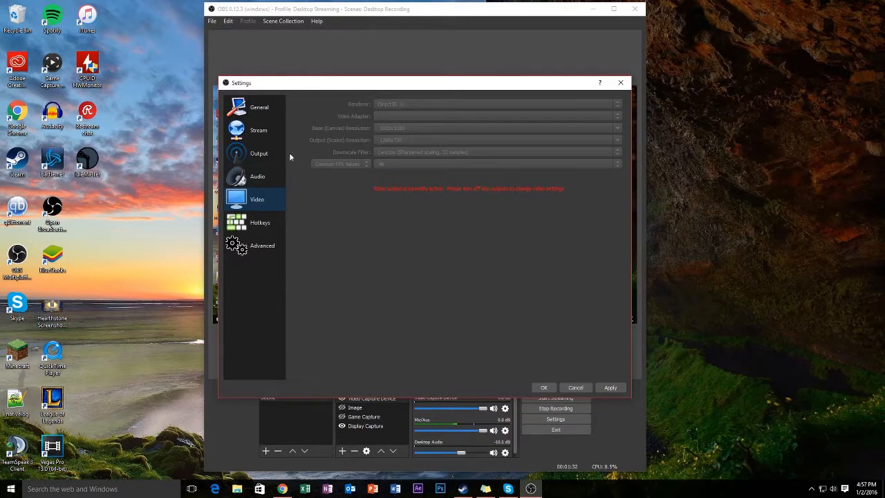
mouse_move(404, 168)
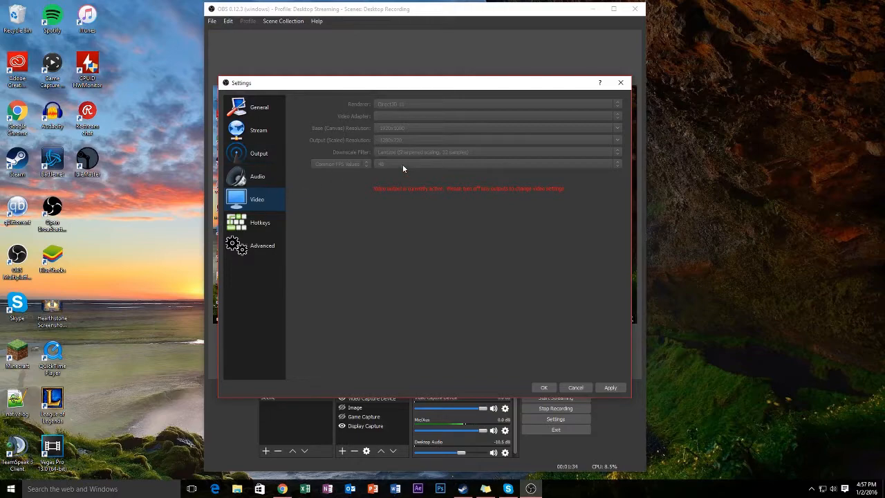
mouse_move(426, 171)
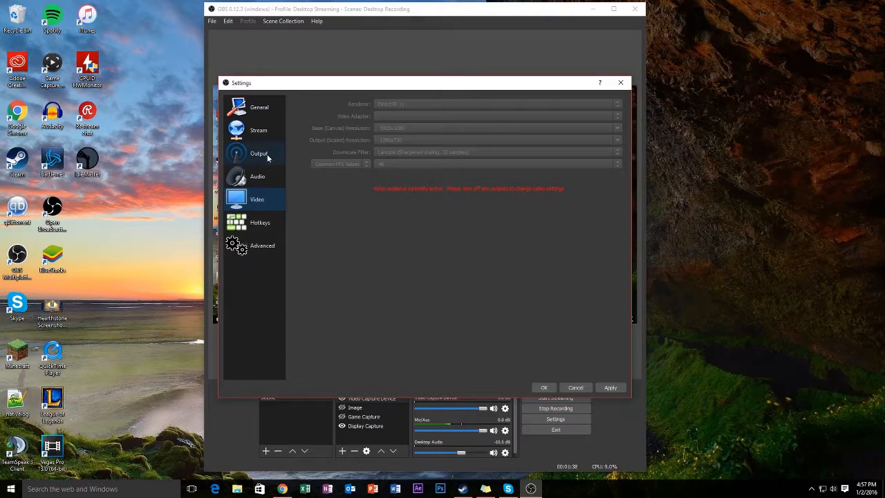
click(259, 153)
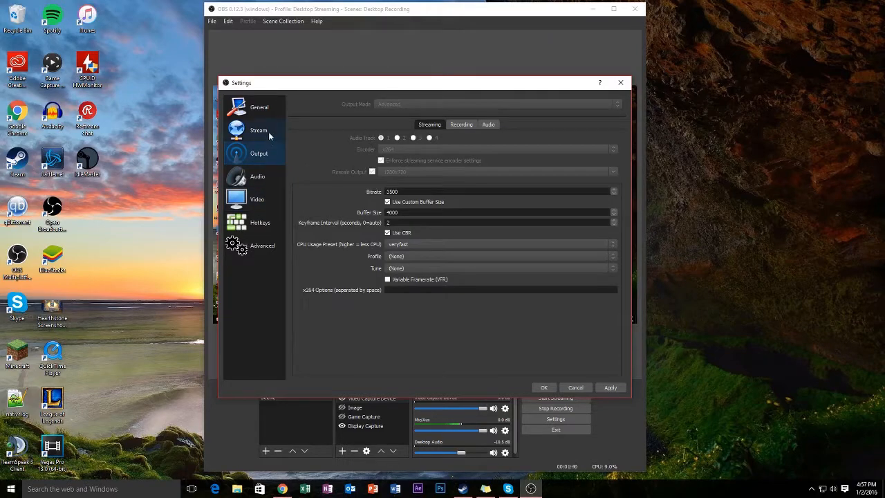
click(257, 200)
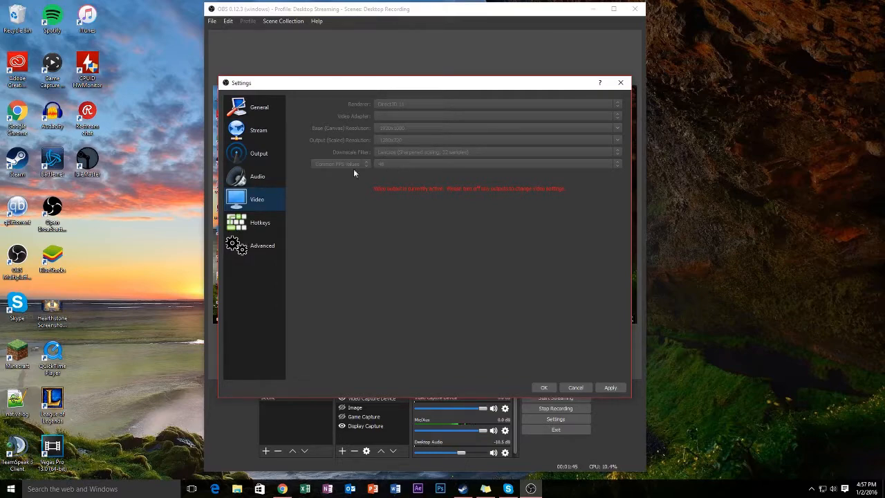
click(258, 130)
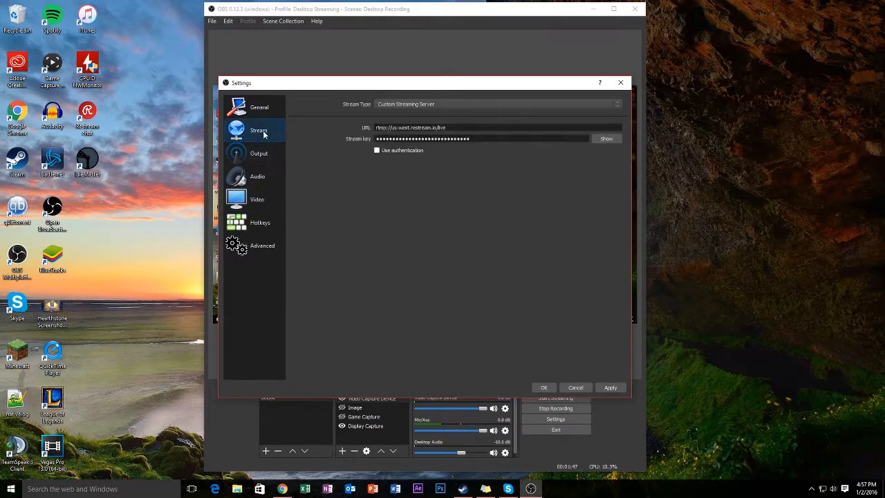
click(259, 152)
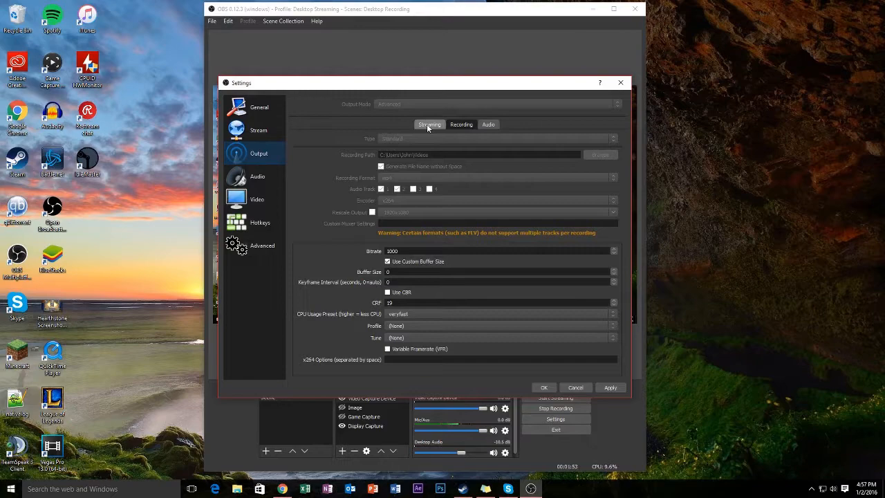
click(430, 125)
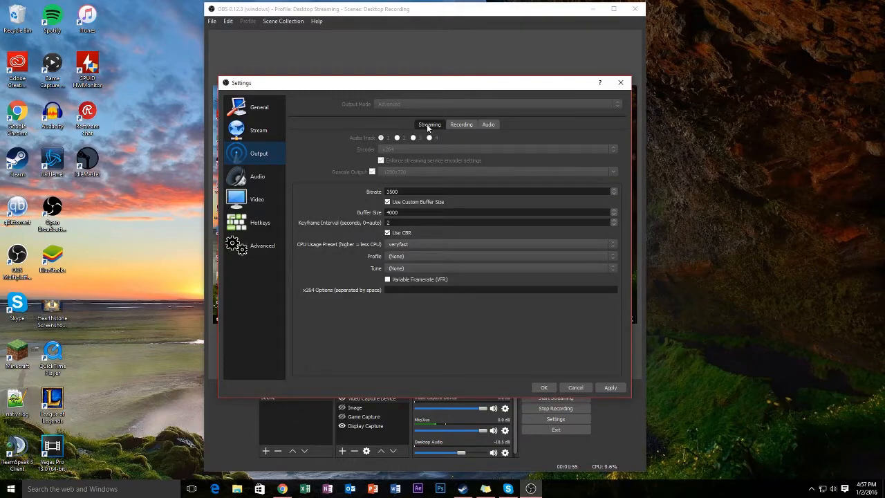
mouse_move(488, 124)
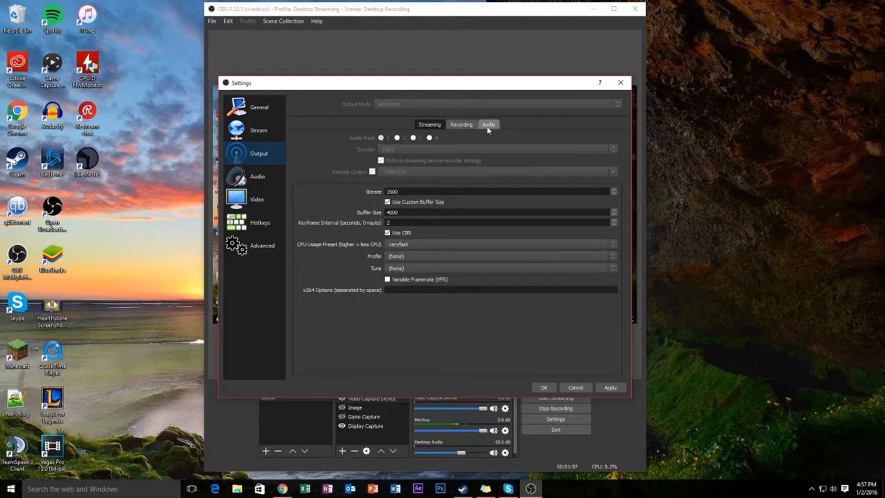
- Check the Track 1–4 audio bitrates, then cancel out of Settings
click(488, 124)
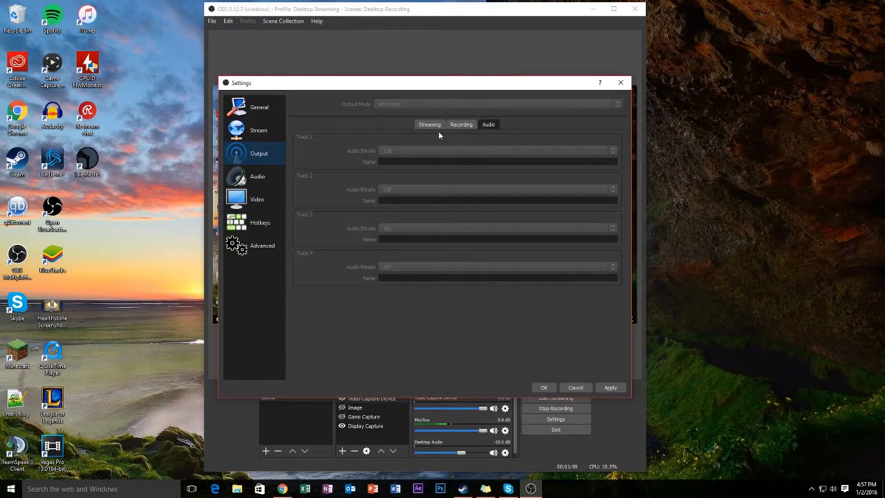
mouse_move(418, 176)
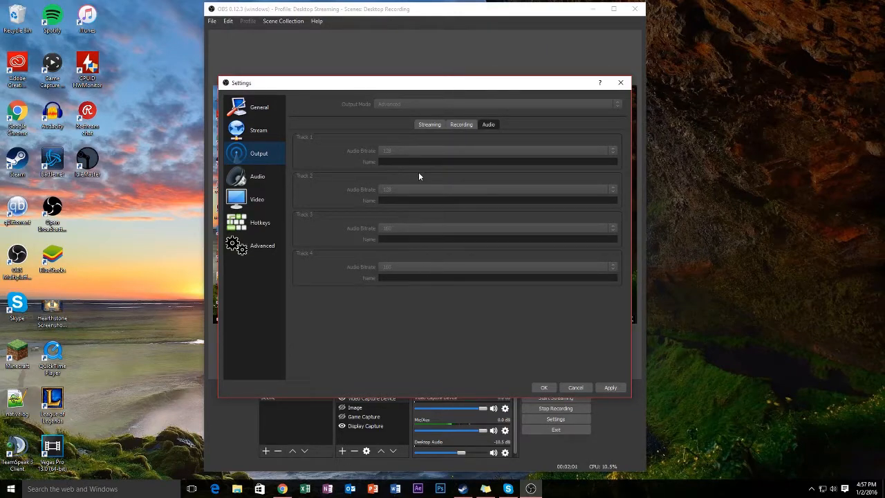
mouse_move(397, 158)
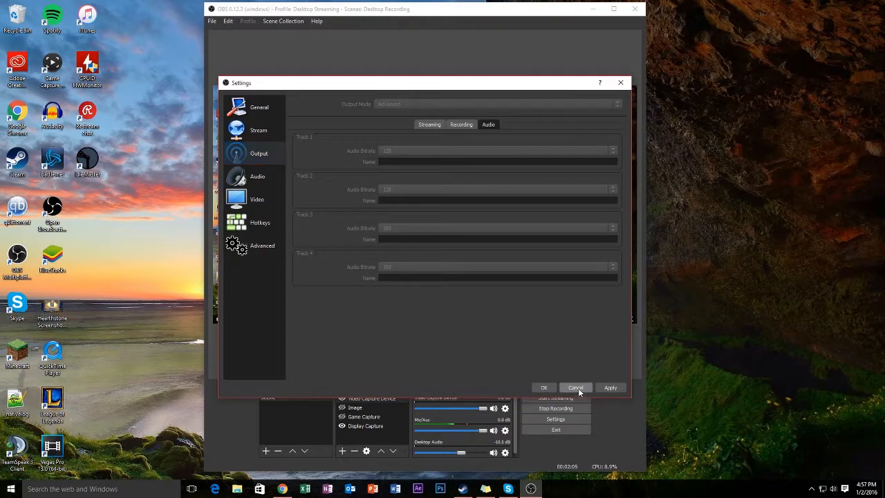
click(575, 387)
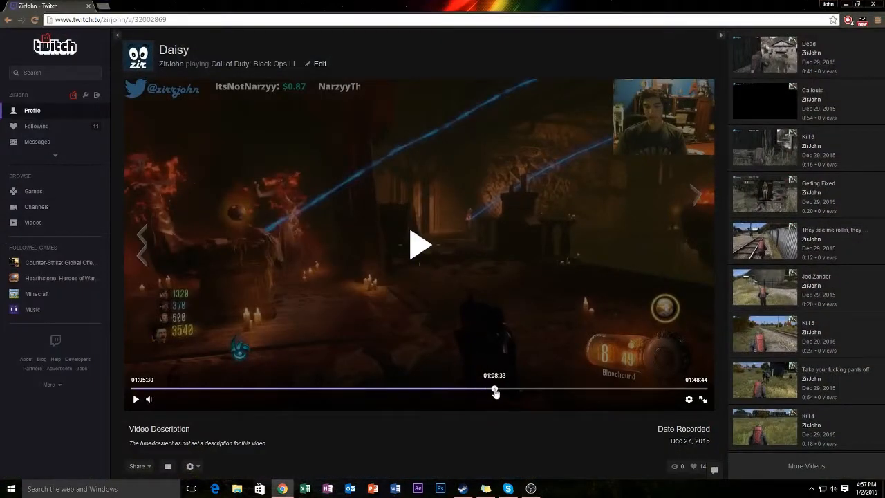
- Play the Daisy past broadcast on Twitch from around 1:08:33
click(420, 245)
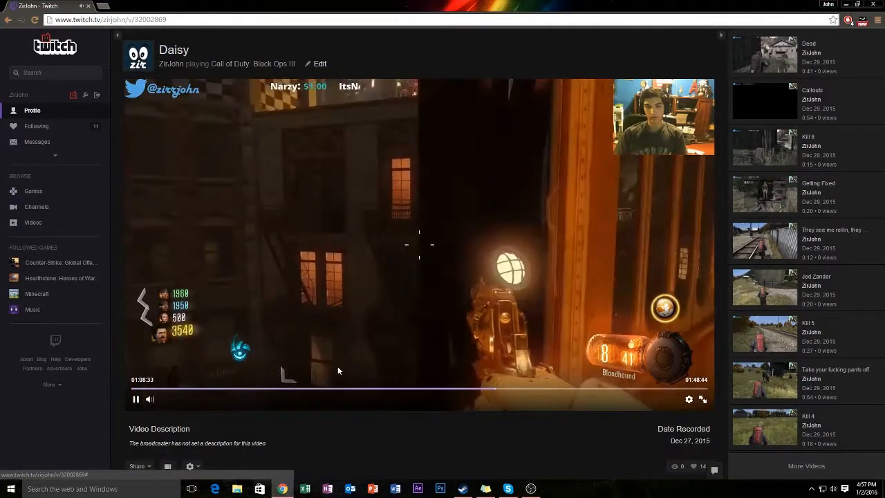